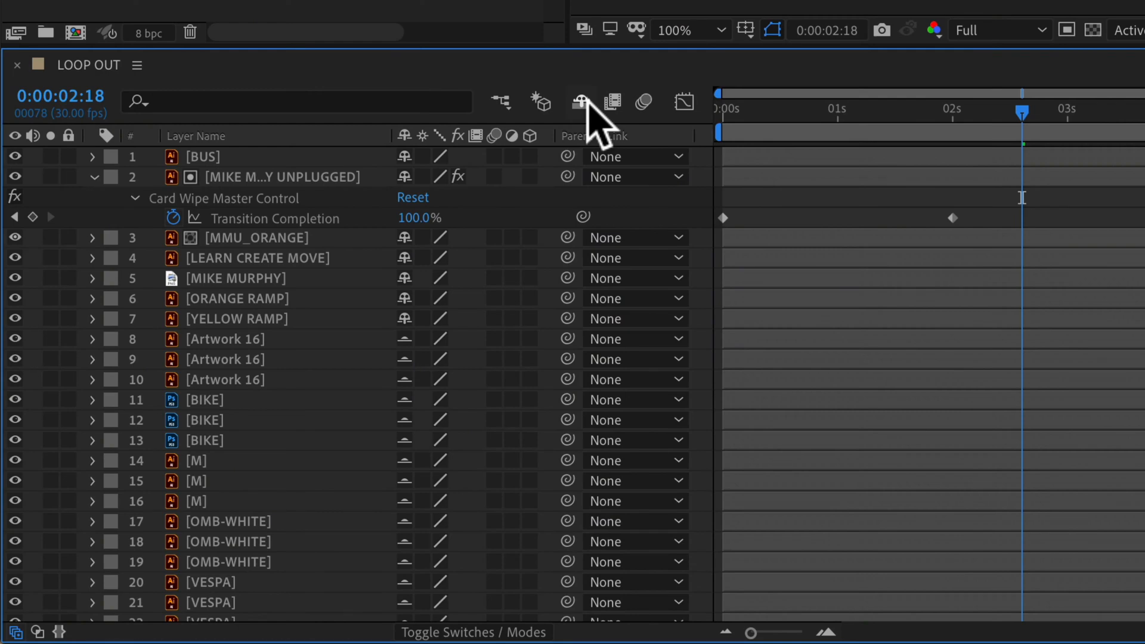
Toggle the Hide Shy Layers switch a few times to compare the full and reduced layer lists
click(579, 101)
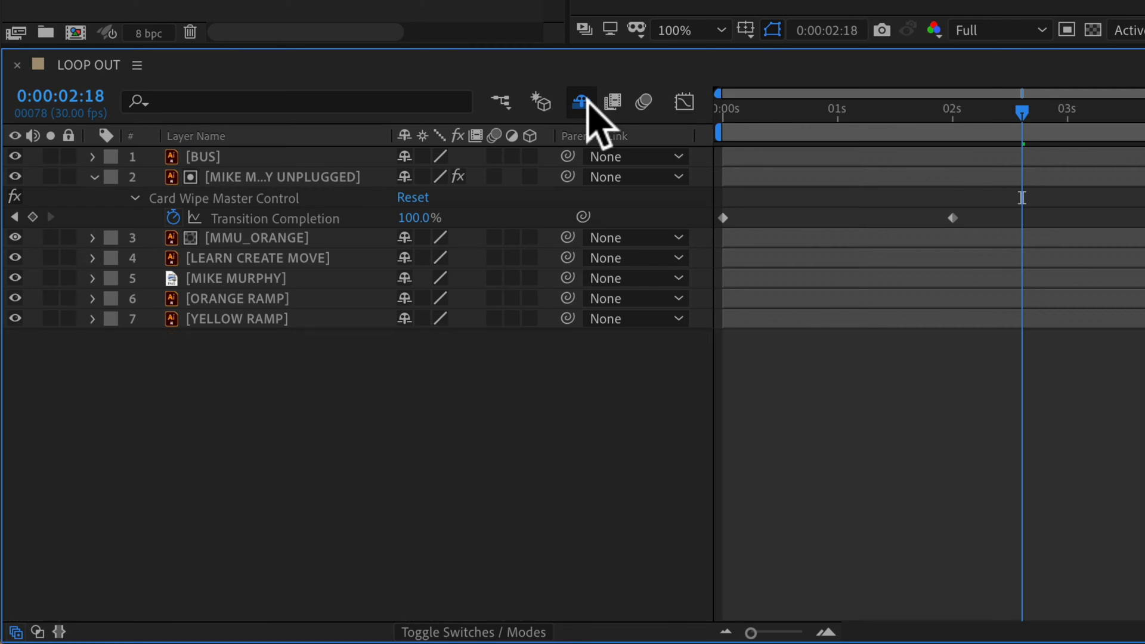
click(581, 102)
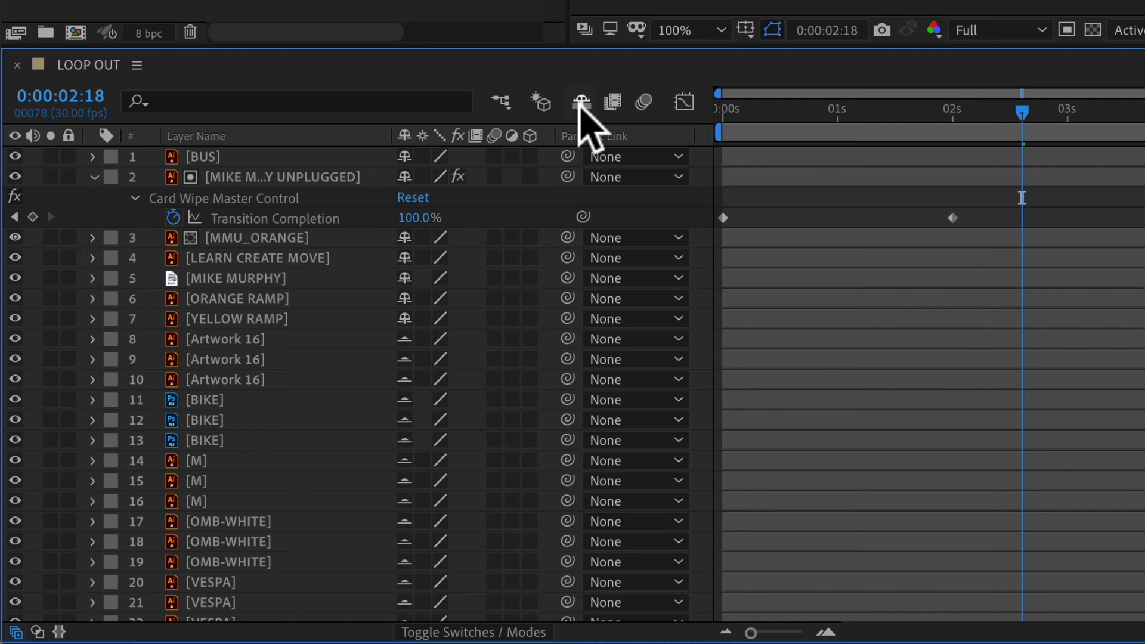
click(581, 101)
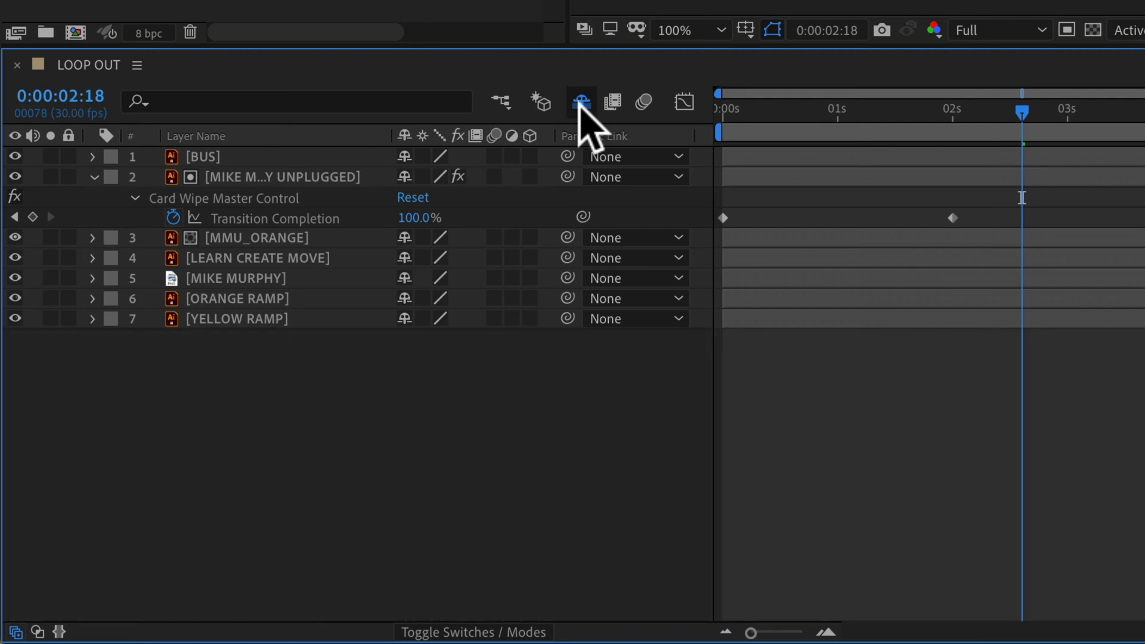
click(581, 101)
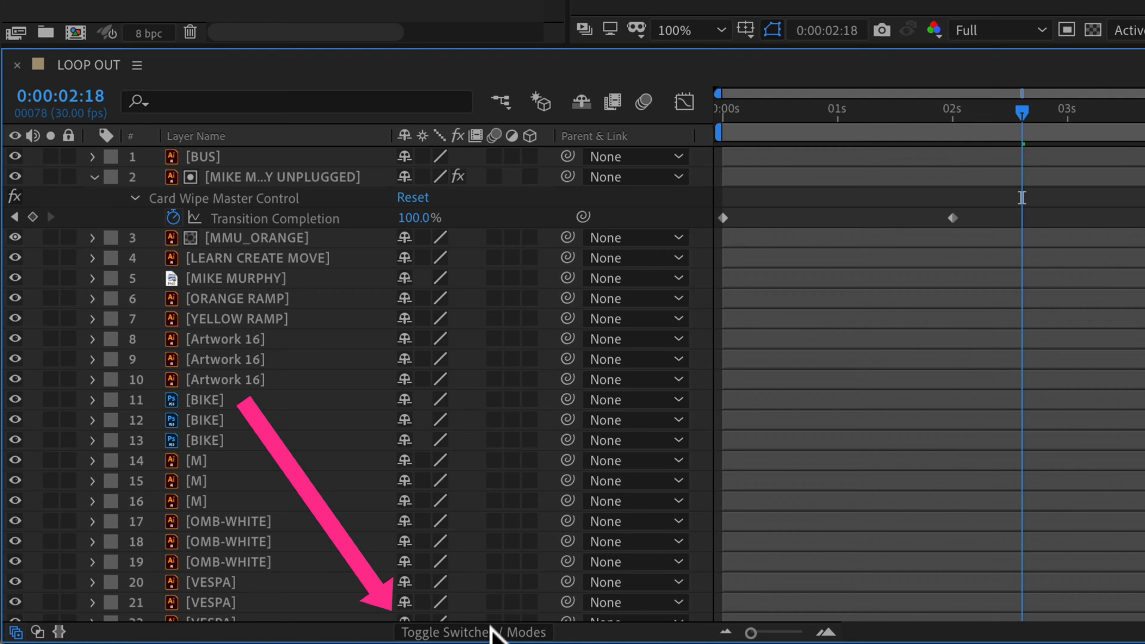
Switch the layer columns back to switches and jump to the composition's first frame at 0%
click(474, 632)
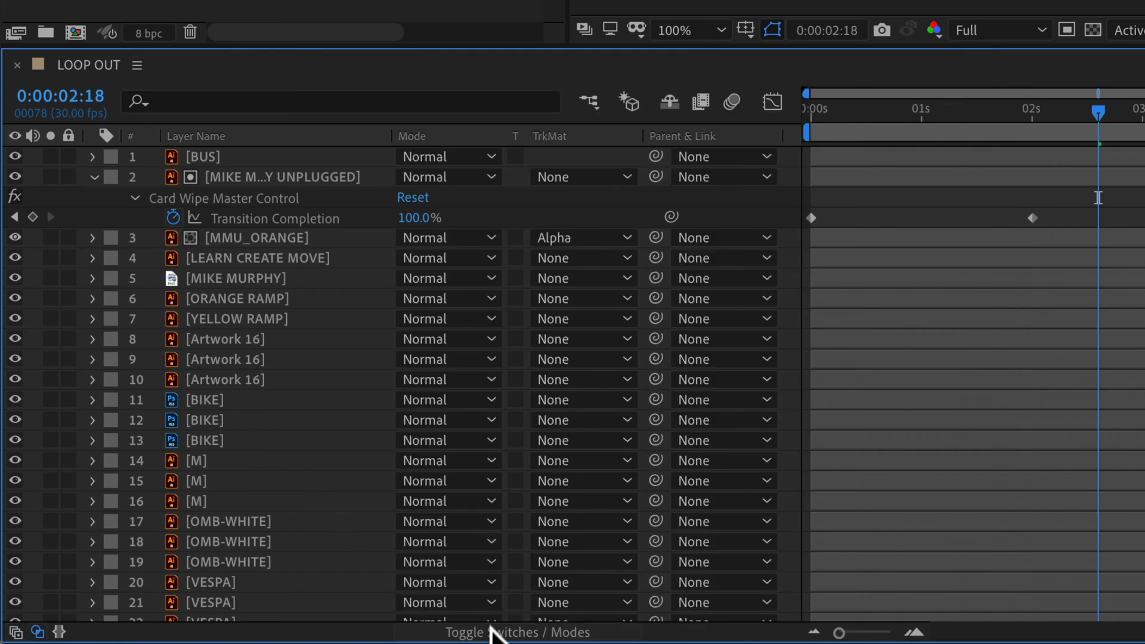
key(f4)
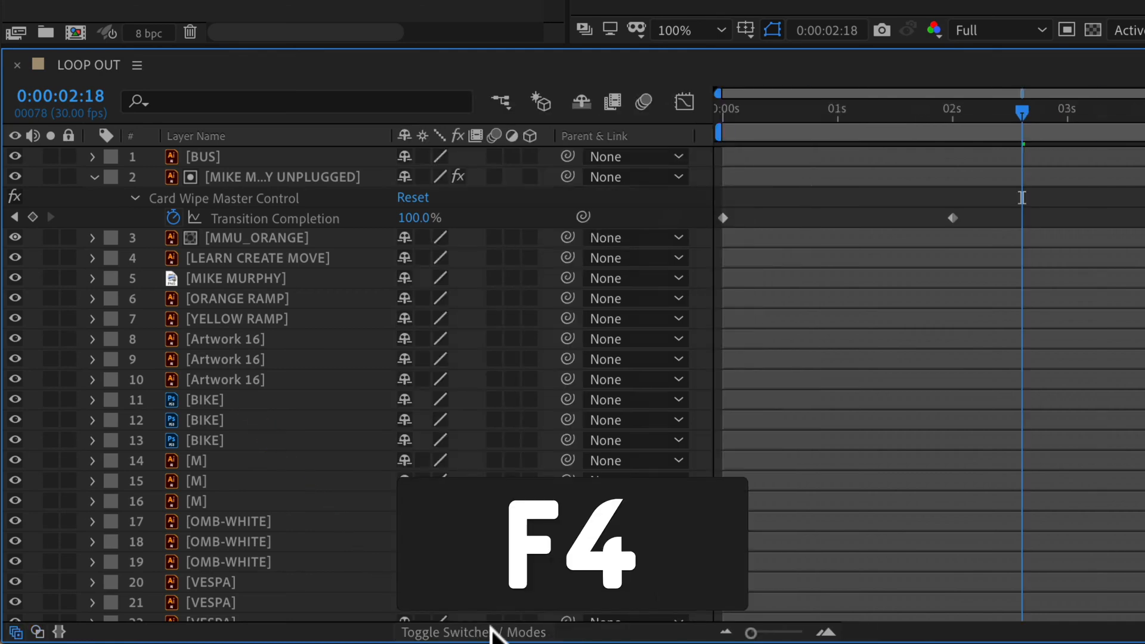
key(Home)
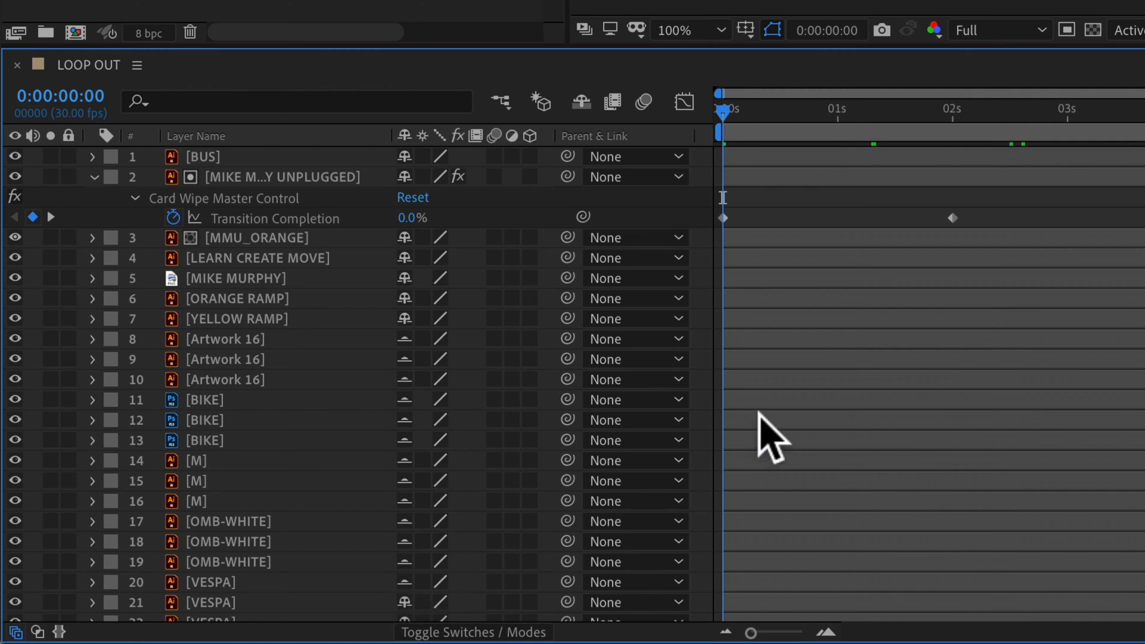
Mark the Artwork 16, BIKE, M, OMB-WHITE and VESPA layers as shy, then deselect them
click(225, 339)
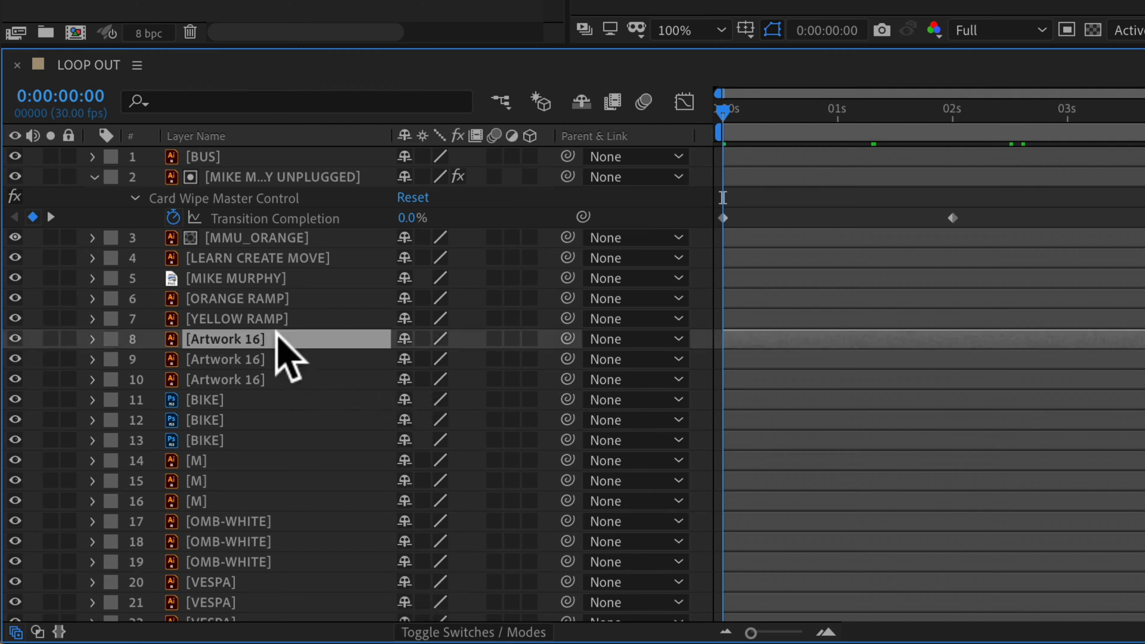
key(cmd)
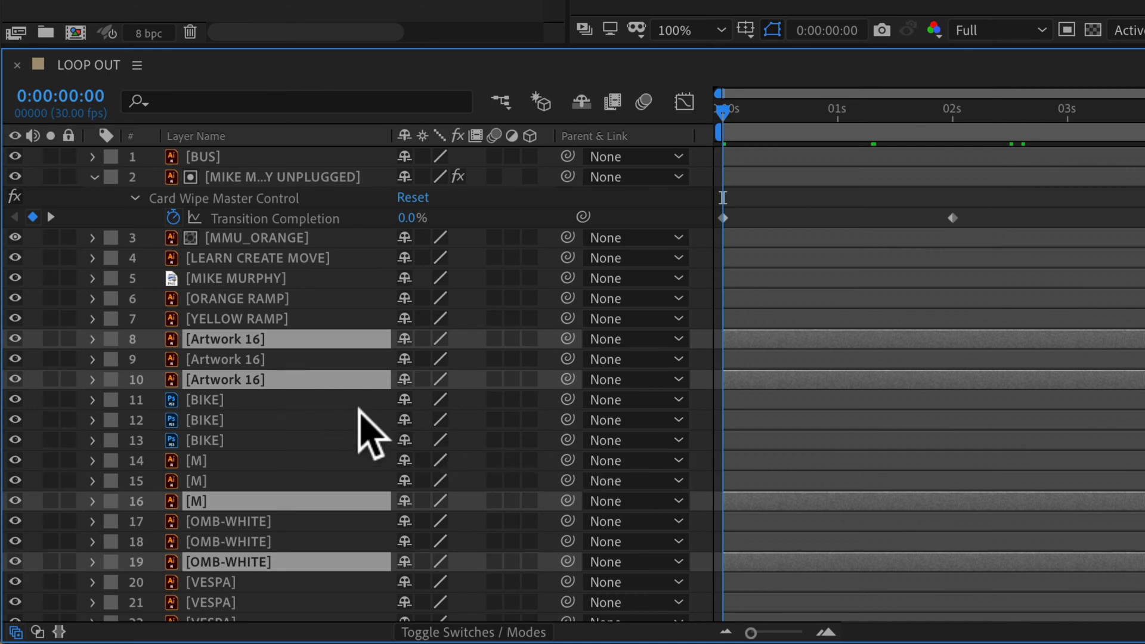
click(226, 338)
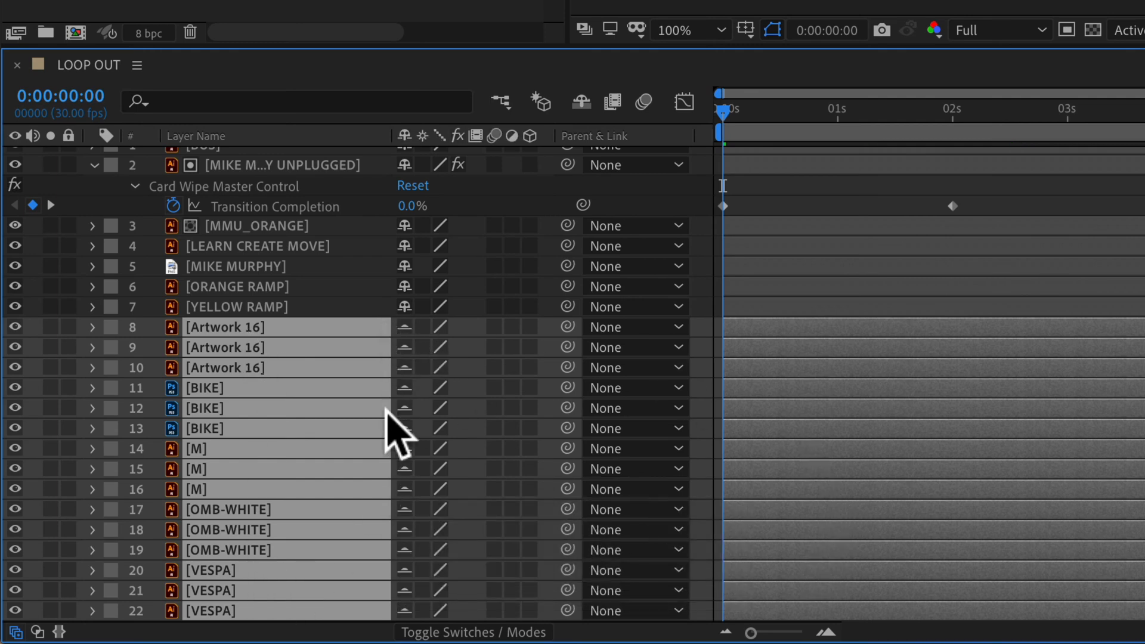
click(1045, 108)
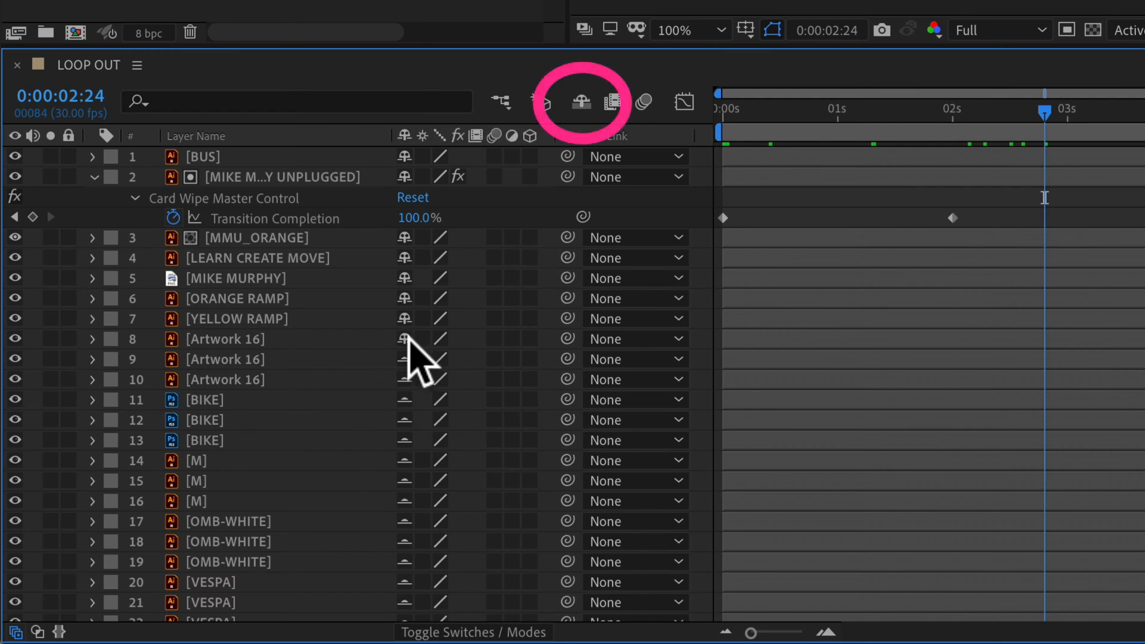
mouse_move(591, 121)
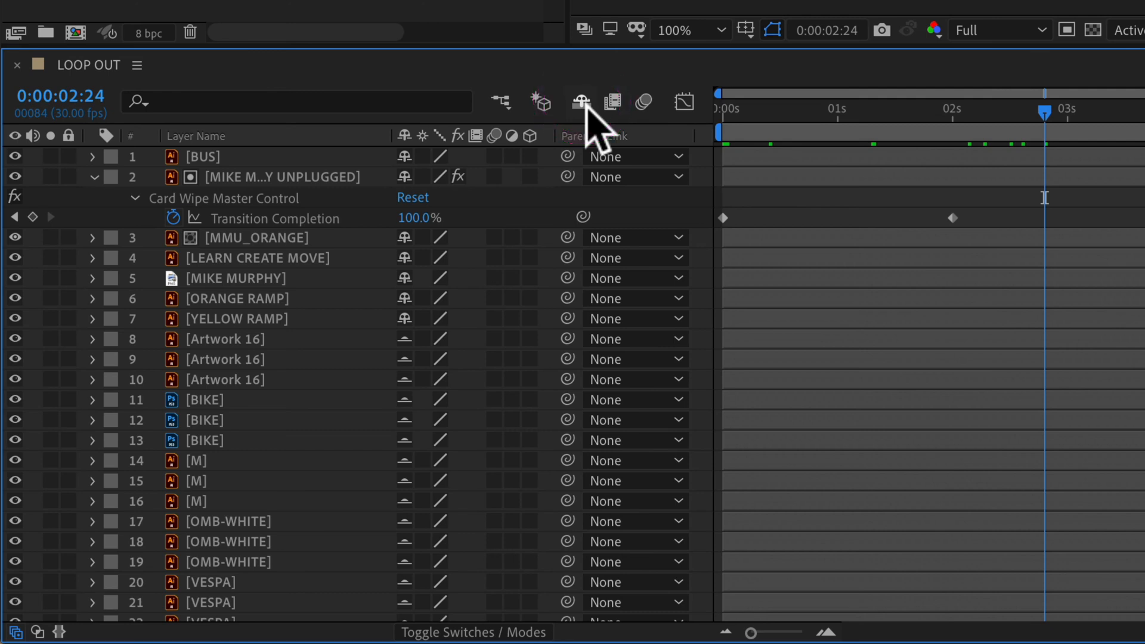
Hide the shy layers so only BUS through ORANGE RAMP stay listed in LOOP OUT
click(580, 101)
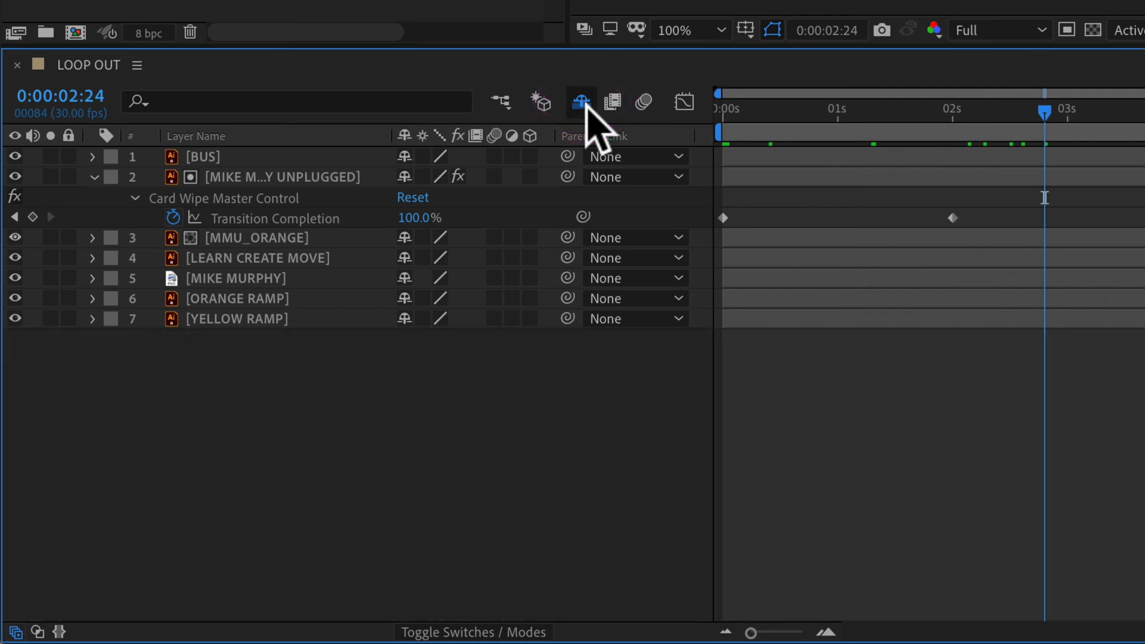
mouse_move(379, 351)
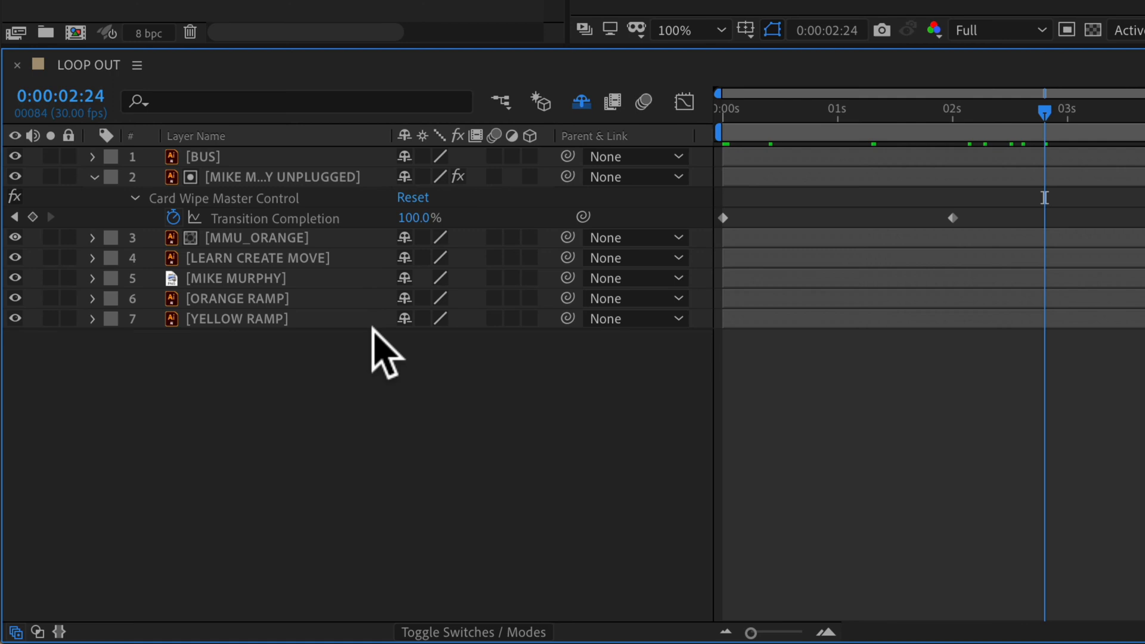
mouse_move(423, 347)
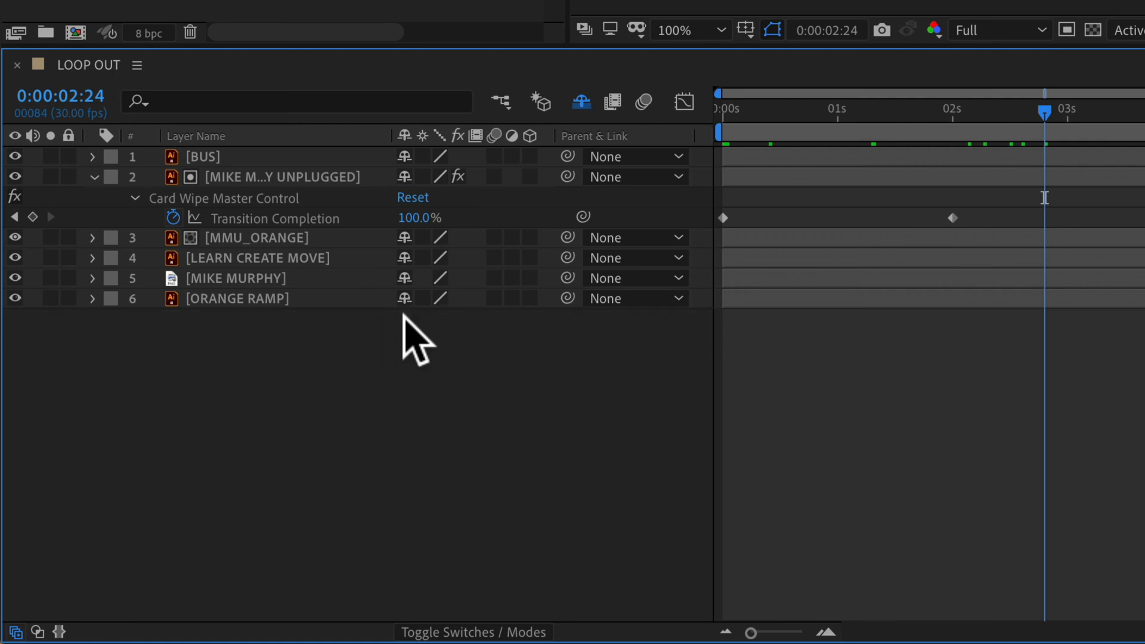
mouse_move(581, 101)
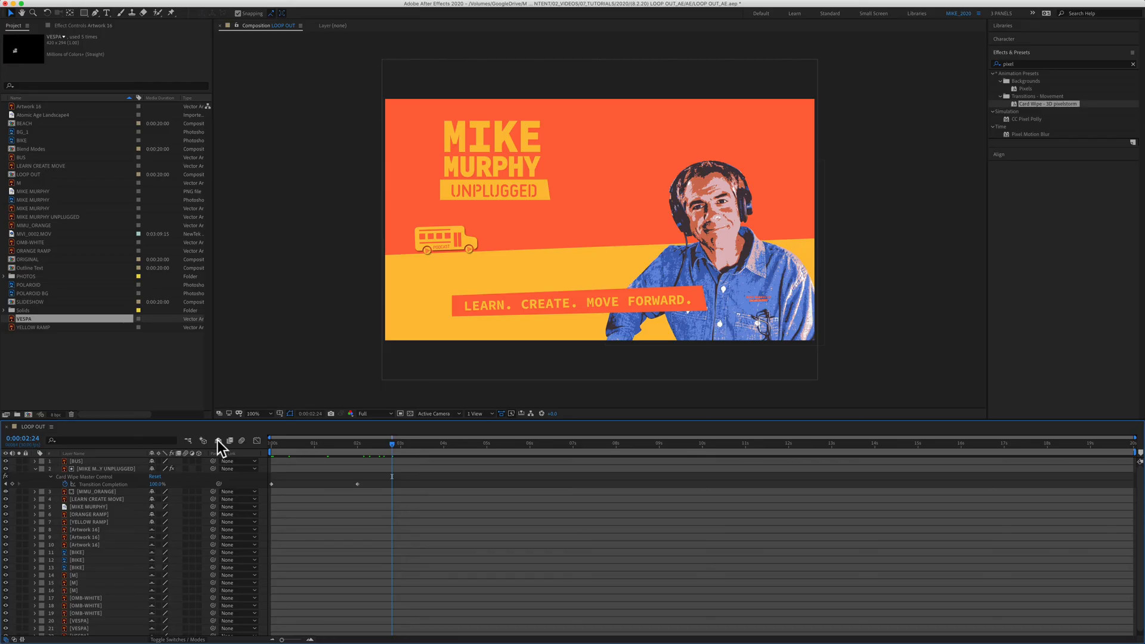
Hide the shy layers, leaving seven layers from BUS to YELLOW RAMP in the timeline
click(217, 440)
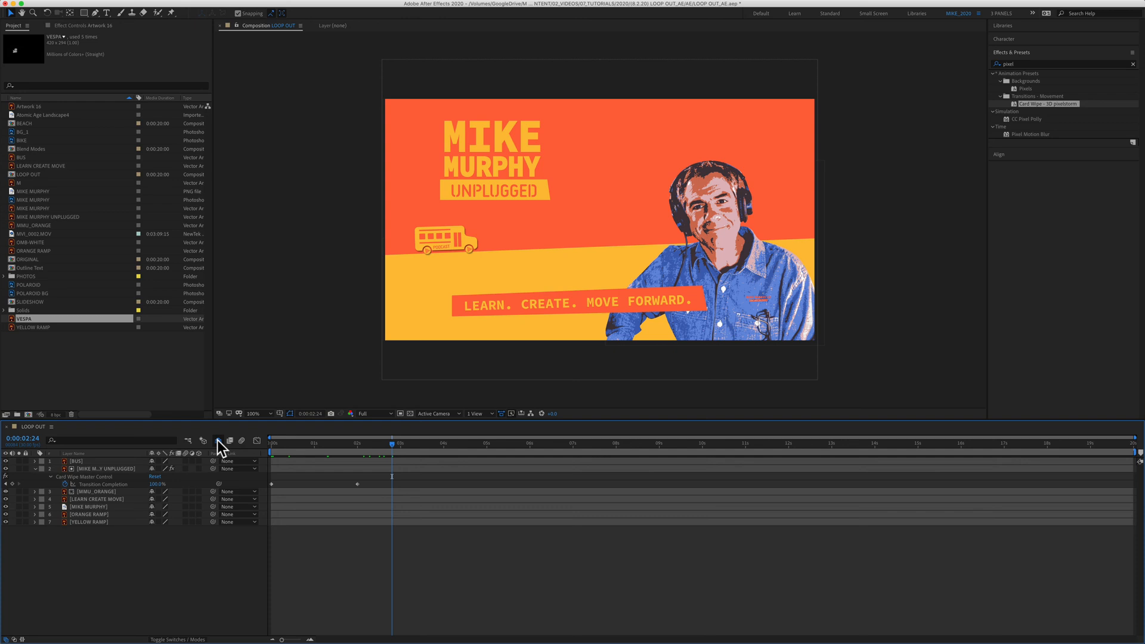
mouse_move(698, 165)
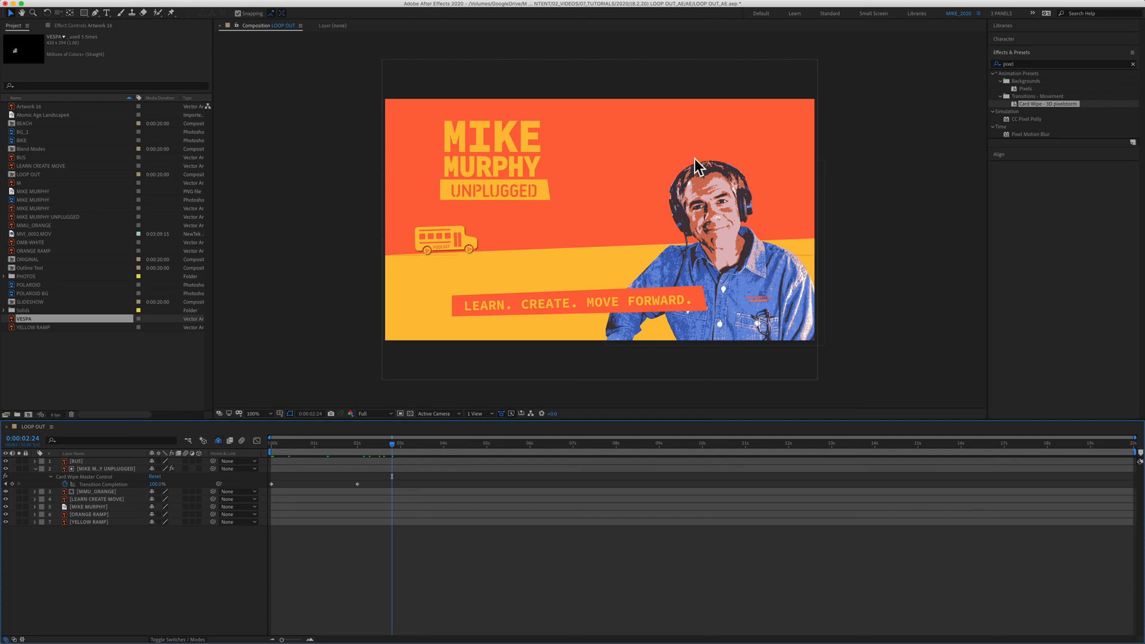
mouse_move(484, 201)
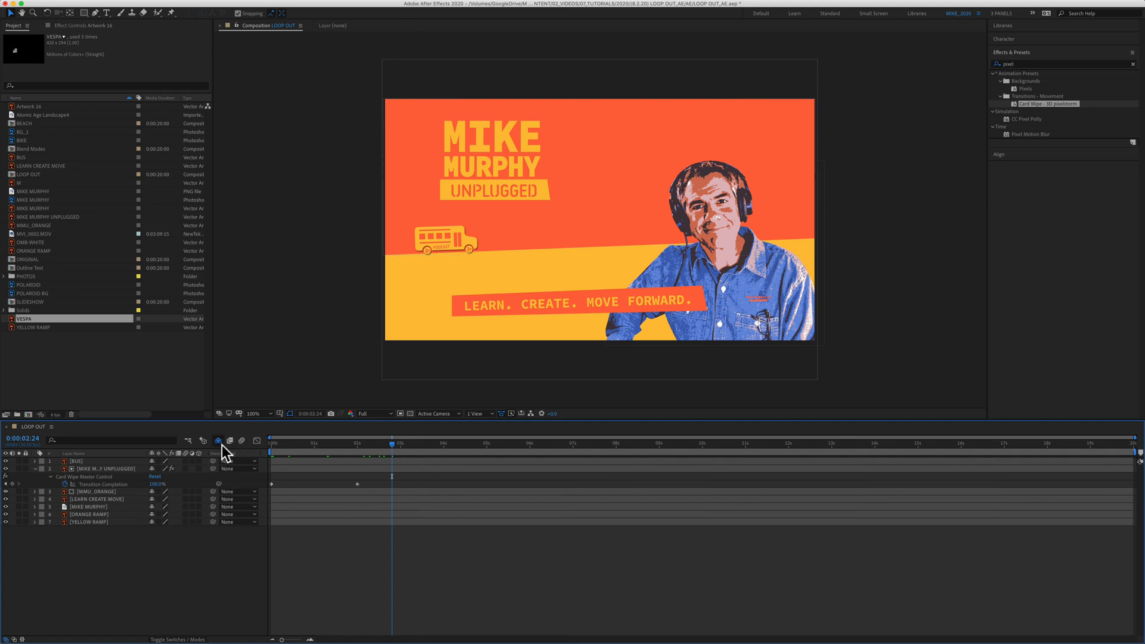
mouse_move(221, 449)
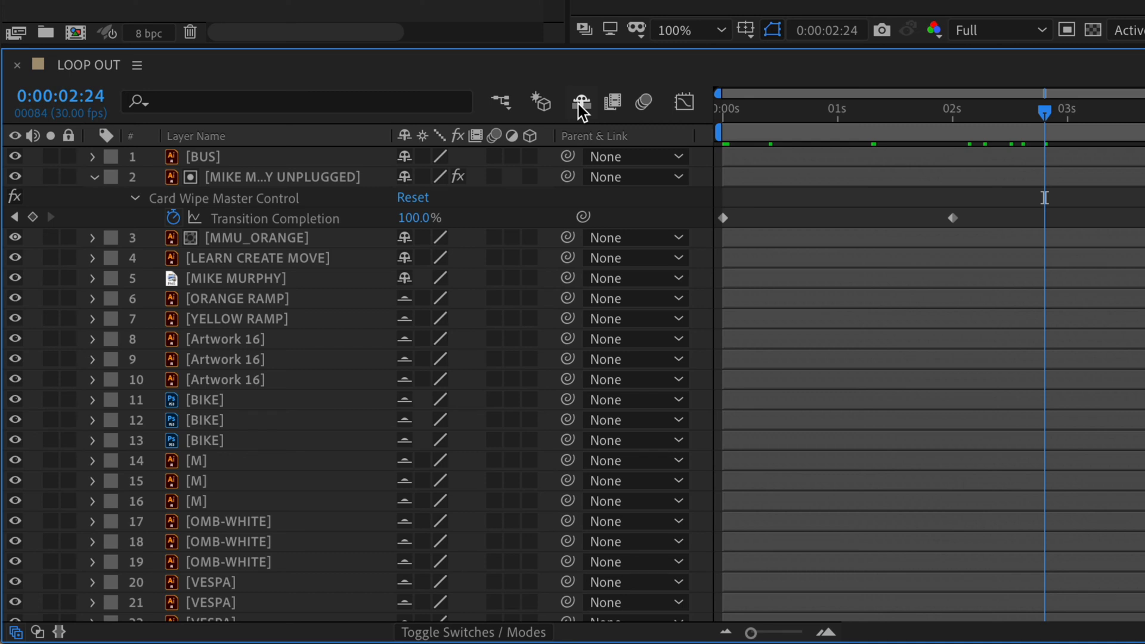
click(581, 102)
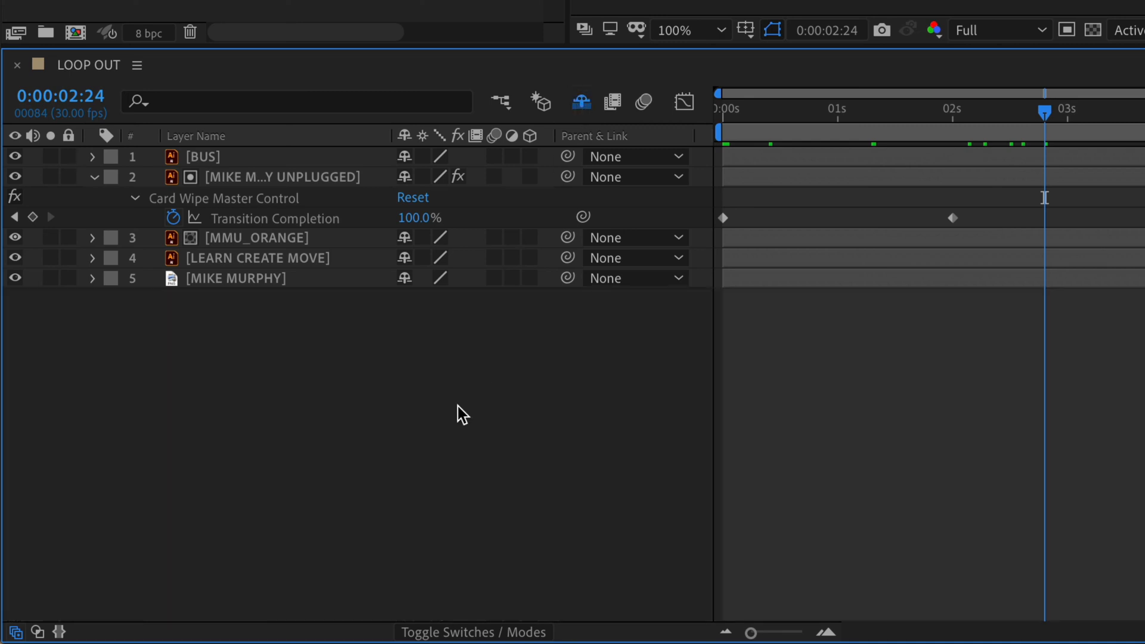
mouse_move(325, 271)
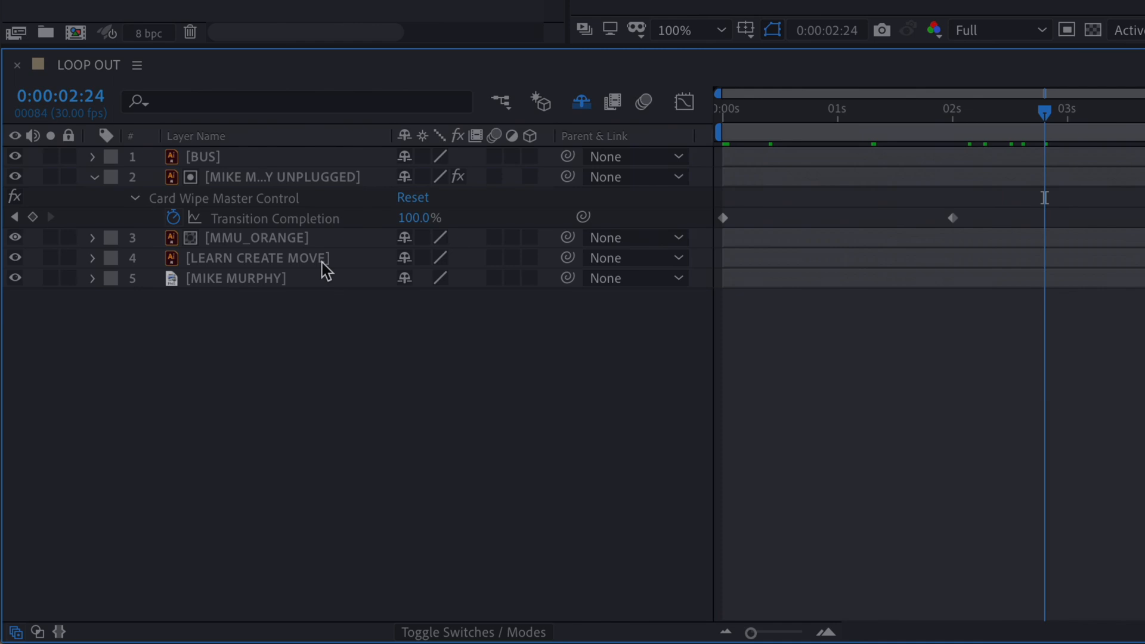